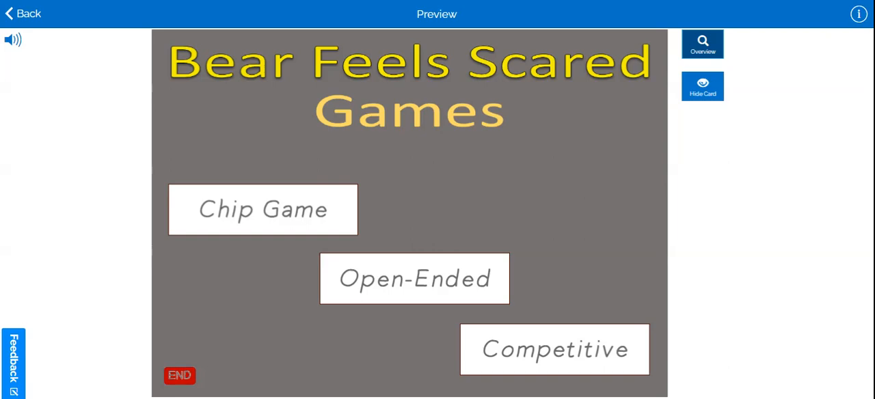
{"action": "mouse_move", "coordinate": [595, 352]}
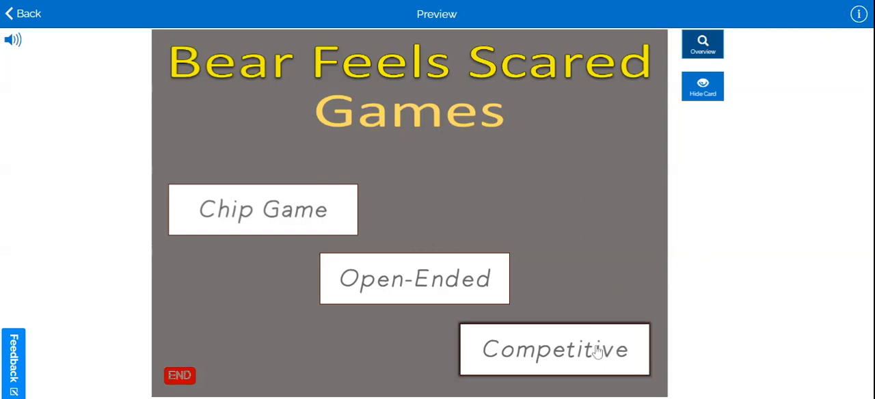
- Choose the Competitive version from the Bear Feels Scared games menu
{"action": "left_click", "coordinate": [555, 350]}
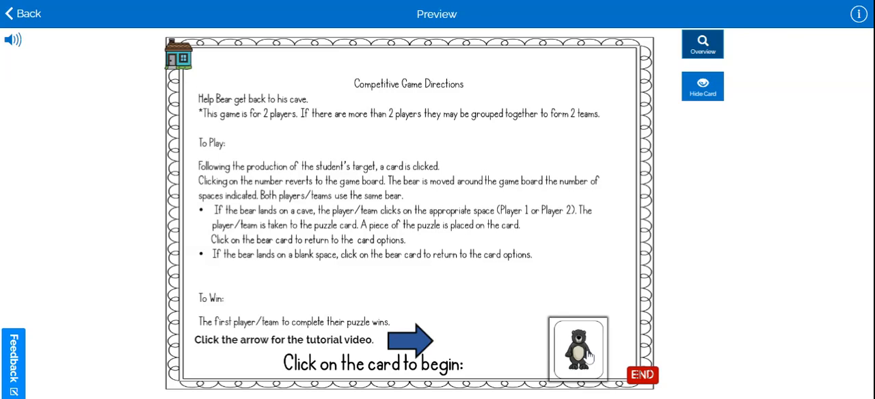
- Begin the game, turn over a bear card showing 2, and return to the board
{"action": "left_click", "coordinate": [577, 350]}
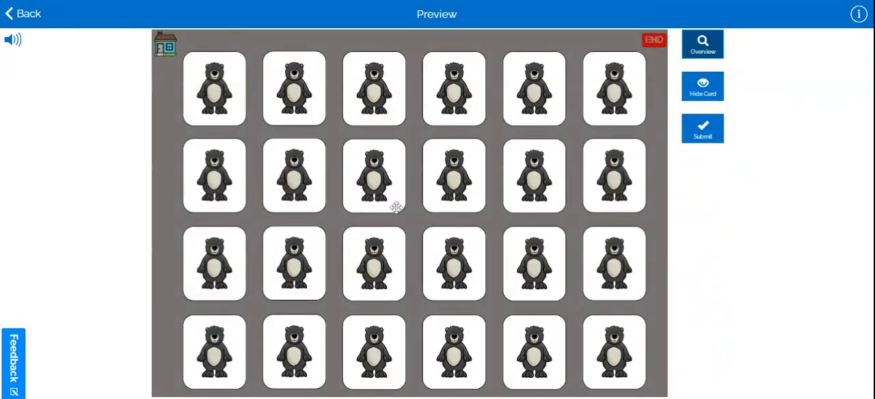
{"action": "left_click", "coordinate": [373, 175]}
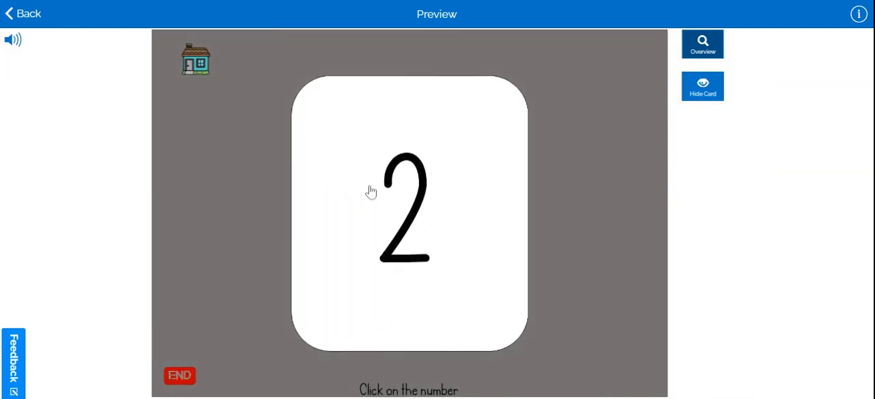
{"action": "left_click", "coordinate": [403, 212]}
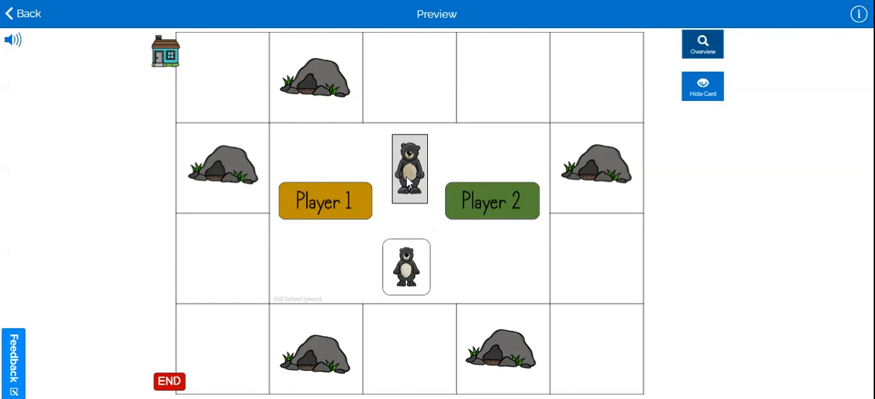
- Move the bear to the top-left square, draw a 3, and return to the board
{"action": "left_click_drag", "start_coordinate": [409, 170], "coordinate": [224, 80]}
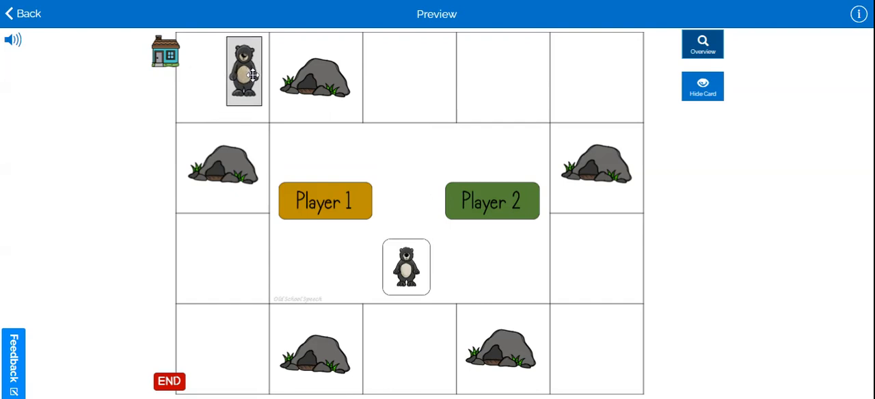
{"action": "left_click_drag", "start_coordinate": [243, 71], "coordinate": [413, 89]}
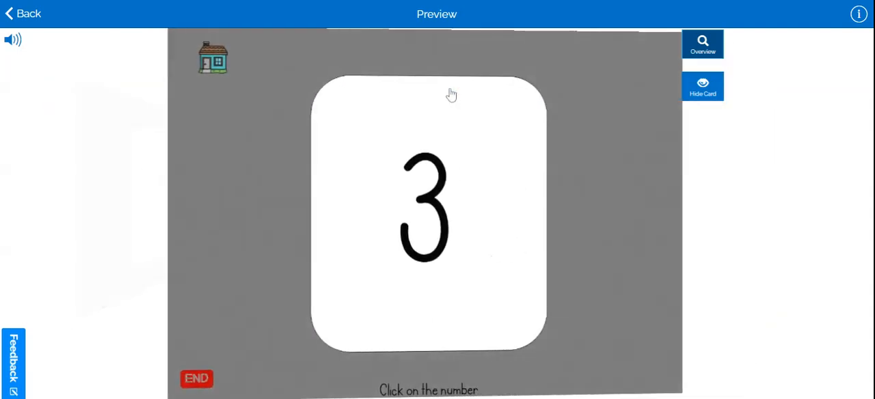
{"action": "left_click", "coordinate": [411, 222]}
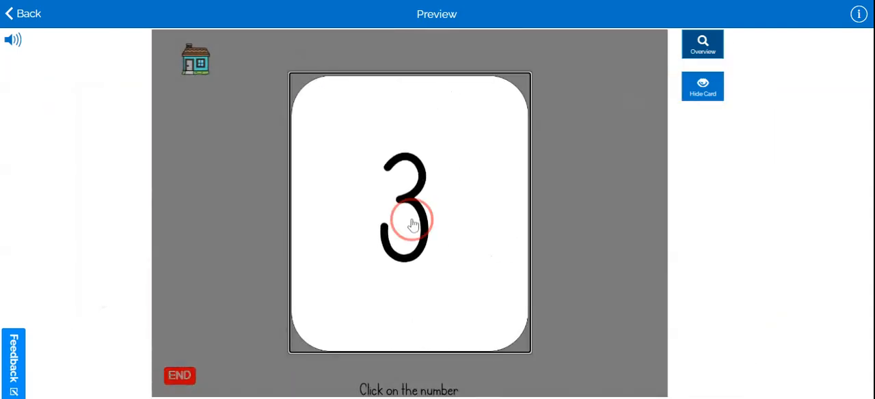
- Land the bear on the right-side cave and award it to Player 2
{"action": "left_click", "coordinate": [410, 222]}
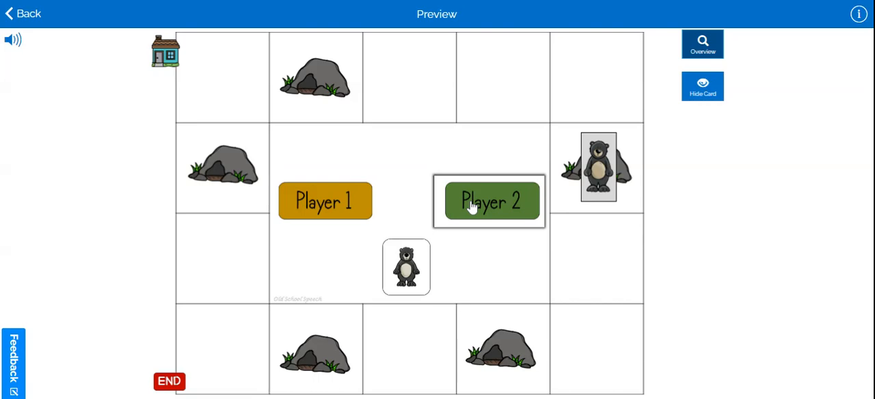
{"action": "left_click", "coordinate": [490, 201]}
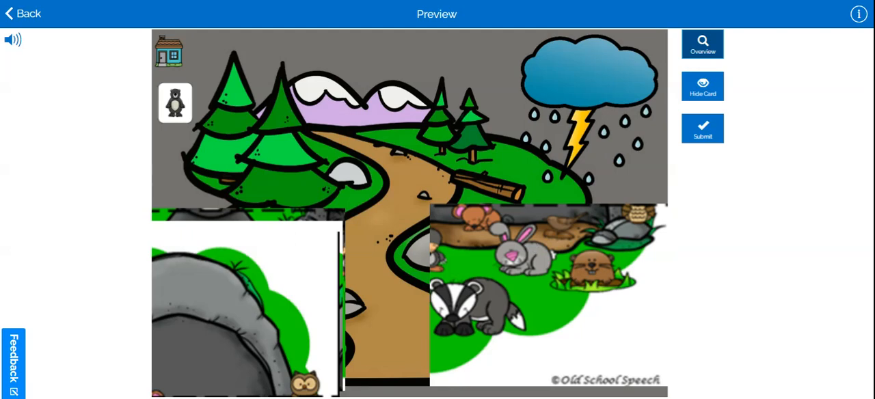
{"action": "mouse_move", "coordinate": [526, 260]}
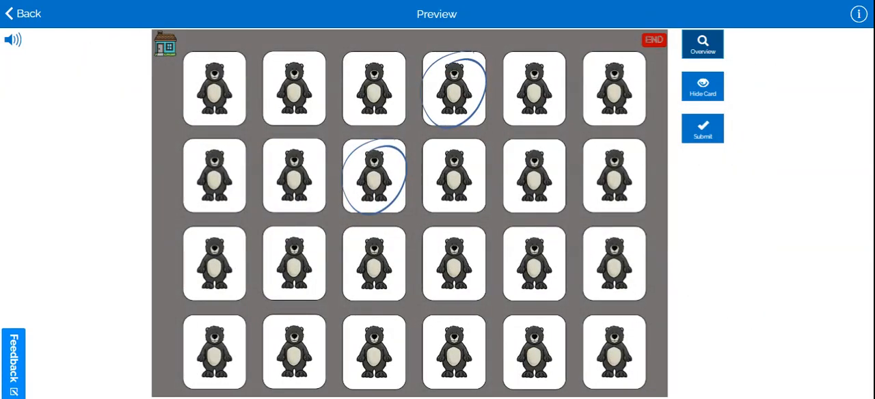
- Turn over another bear card and go back to the game board
{"action": "left_click", "coordinate": [292, 175]}
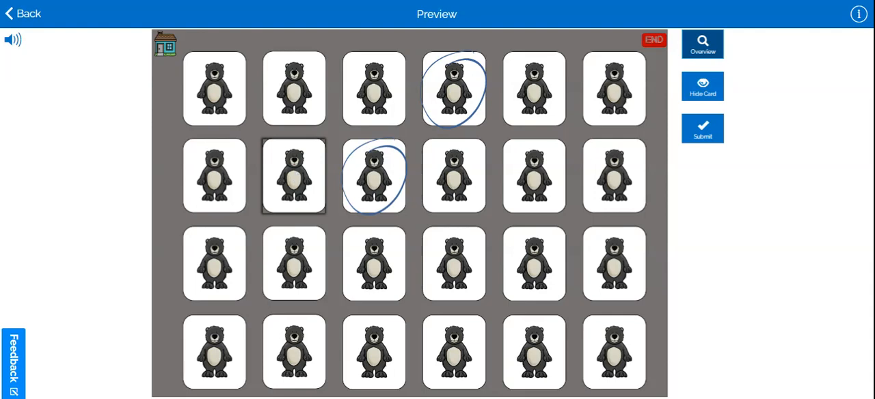
{"action": "left_click", "coordinate": [702, 128]}
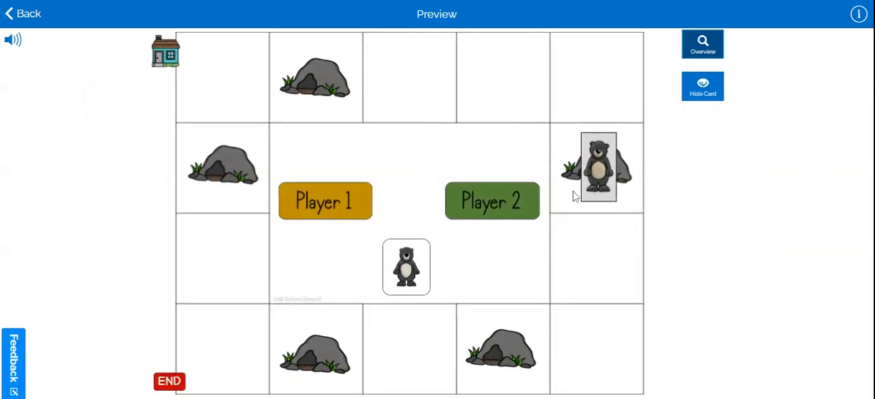
- Move the bear onto the bottom-row cave and award the landing to Player 2
{"action": "left_click_drag", "start_coordinate": [599, 167], "coordinate": [518, 354]}
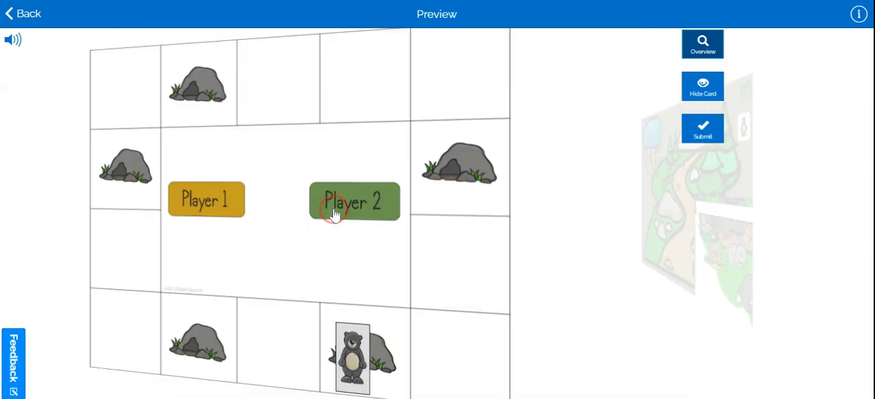
{"action": "left_click", "coordinate": [354, 202]}
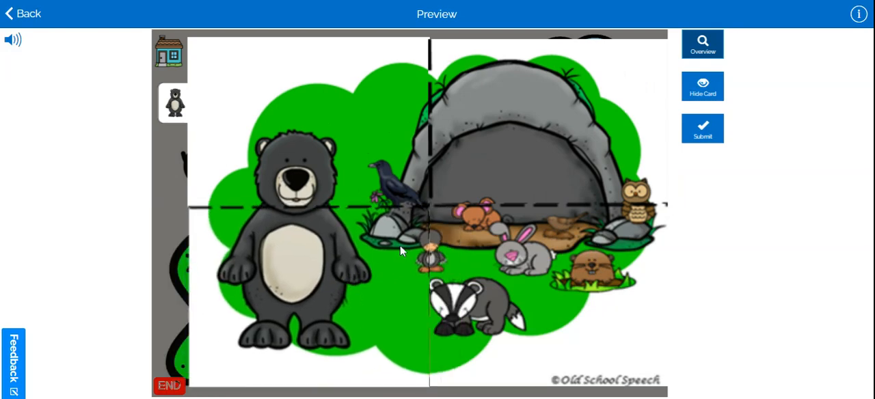
{"action": "mouse_move", "coordinate": [516, 20]}
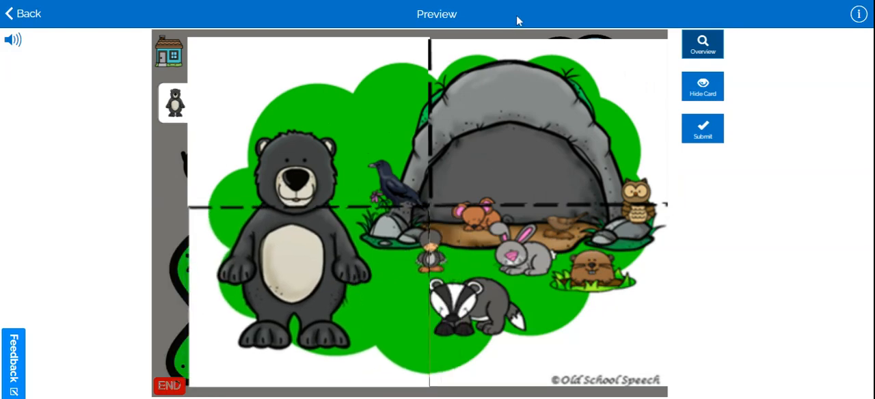